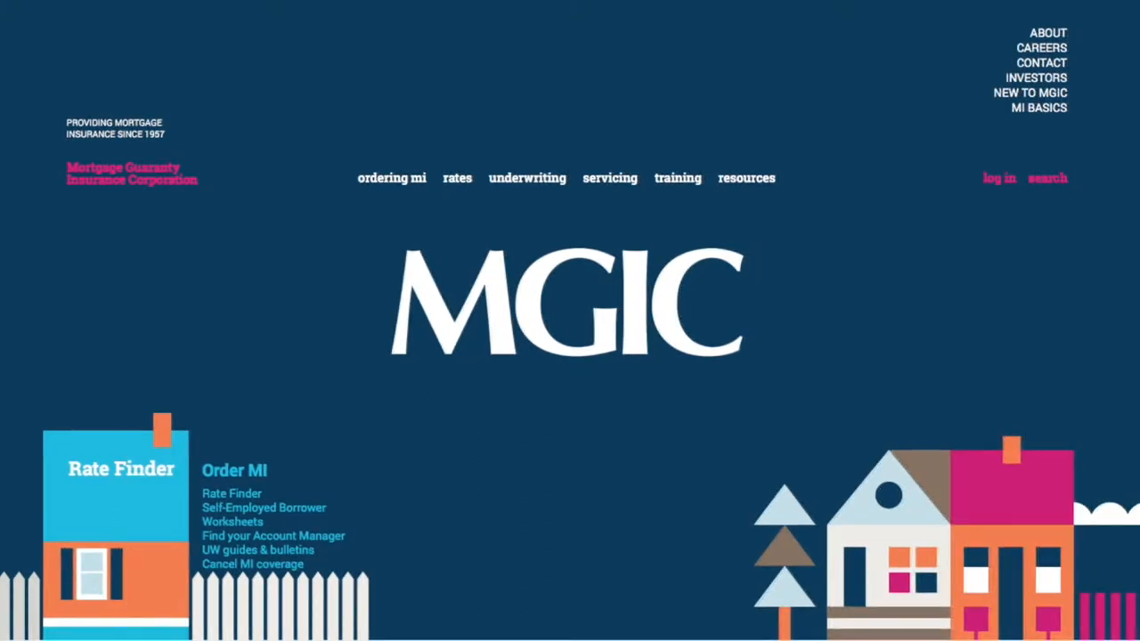
From the resources menu, view the 'Sign up for online services' Request Access form through to its end
left_click(746, 177)
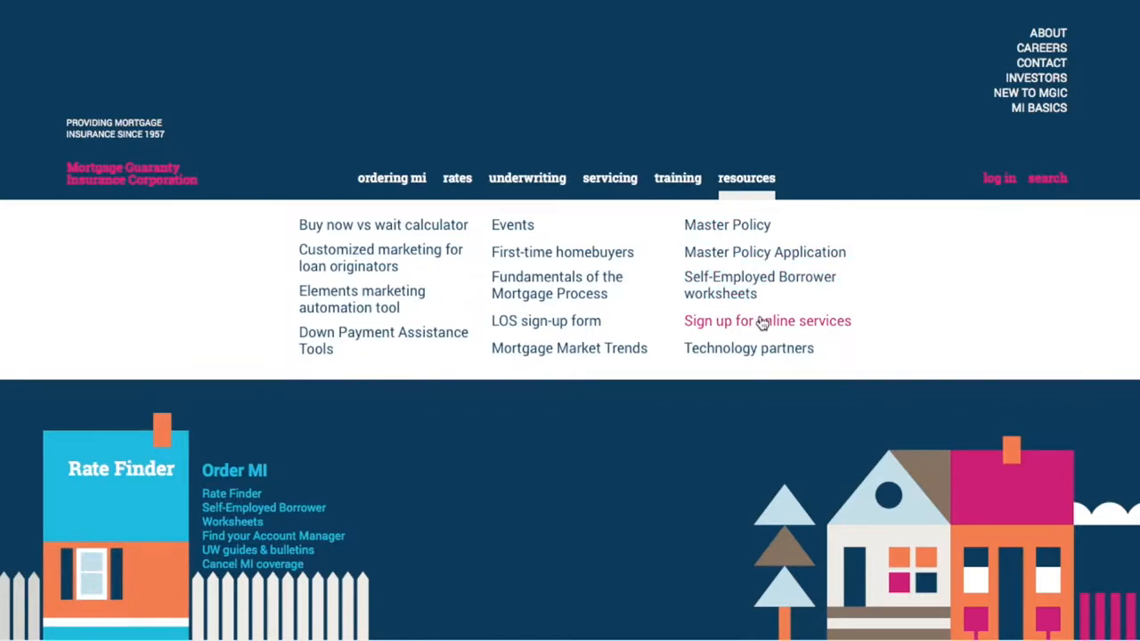
left_click(767, 321)
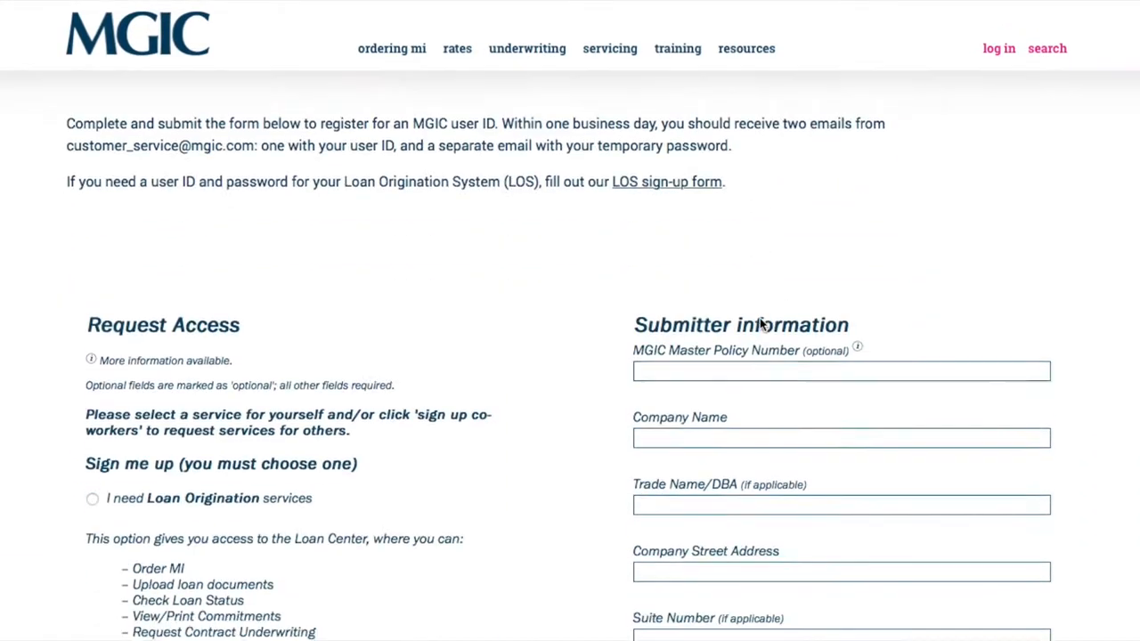
scroll("down", 3)
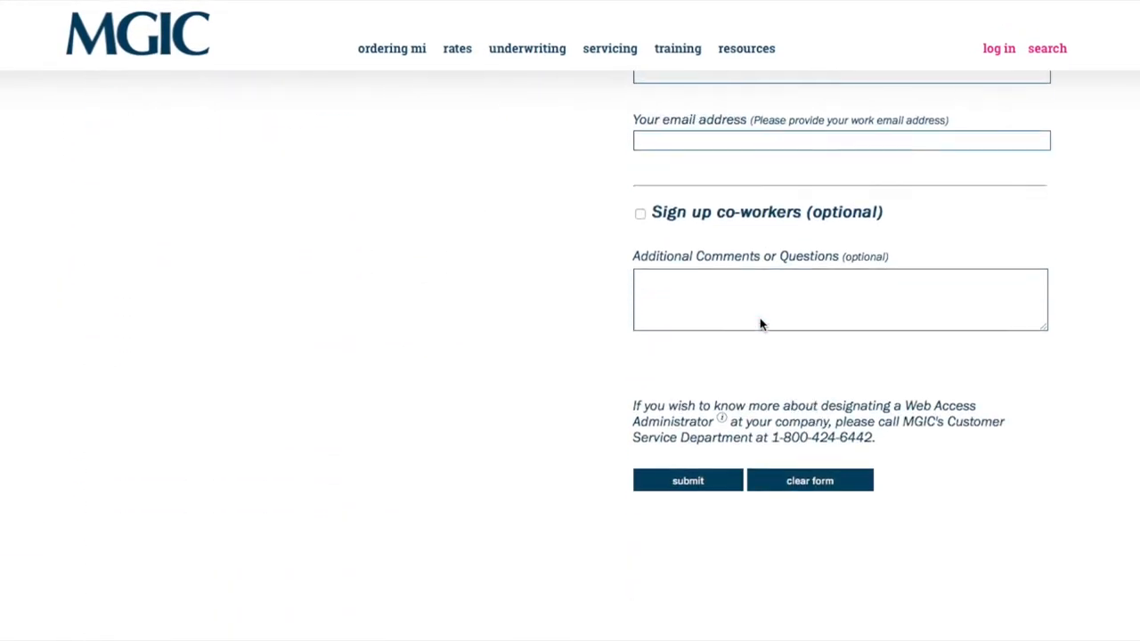
scroll("down", 3)
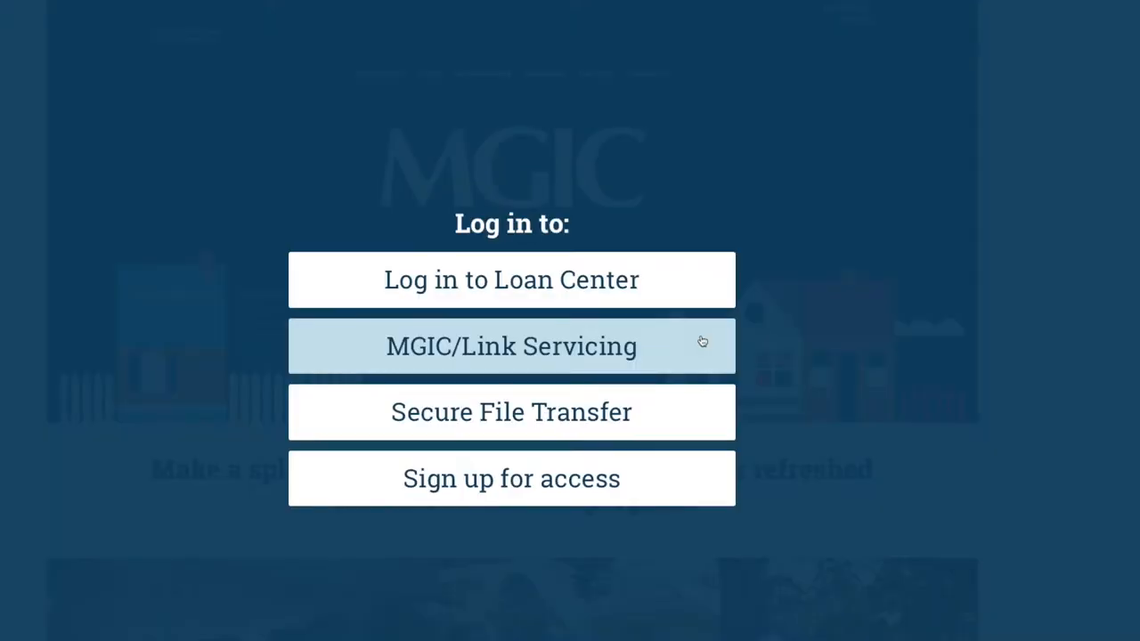
Choose MGIC/Link Servicing from the login options to enter the portal
left_click(511, 345)
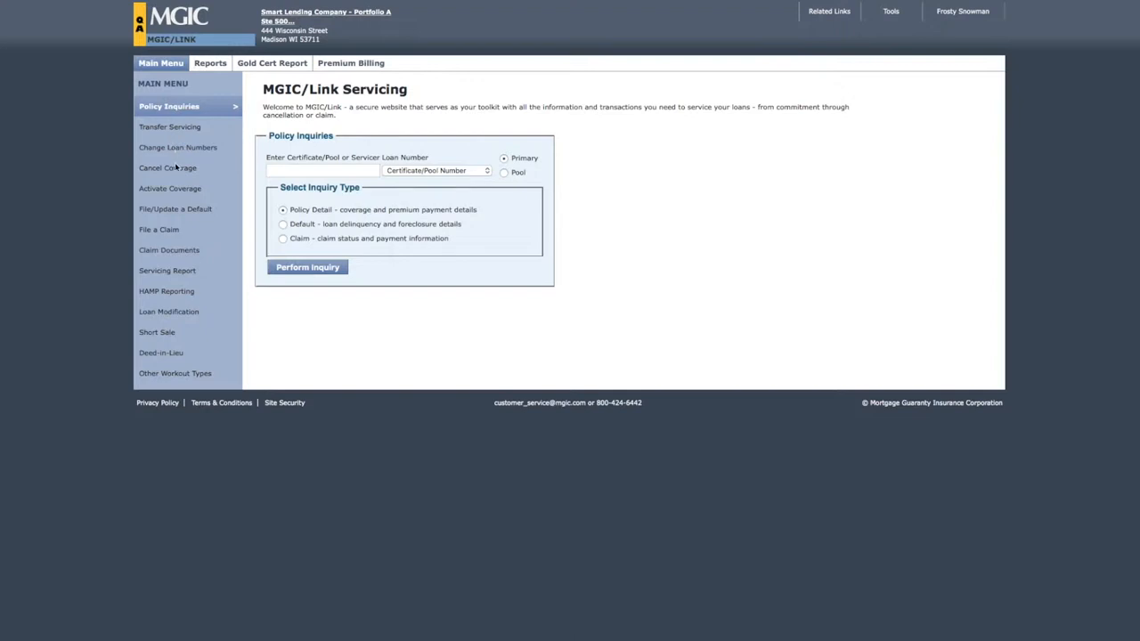
left_click(167, 168)
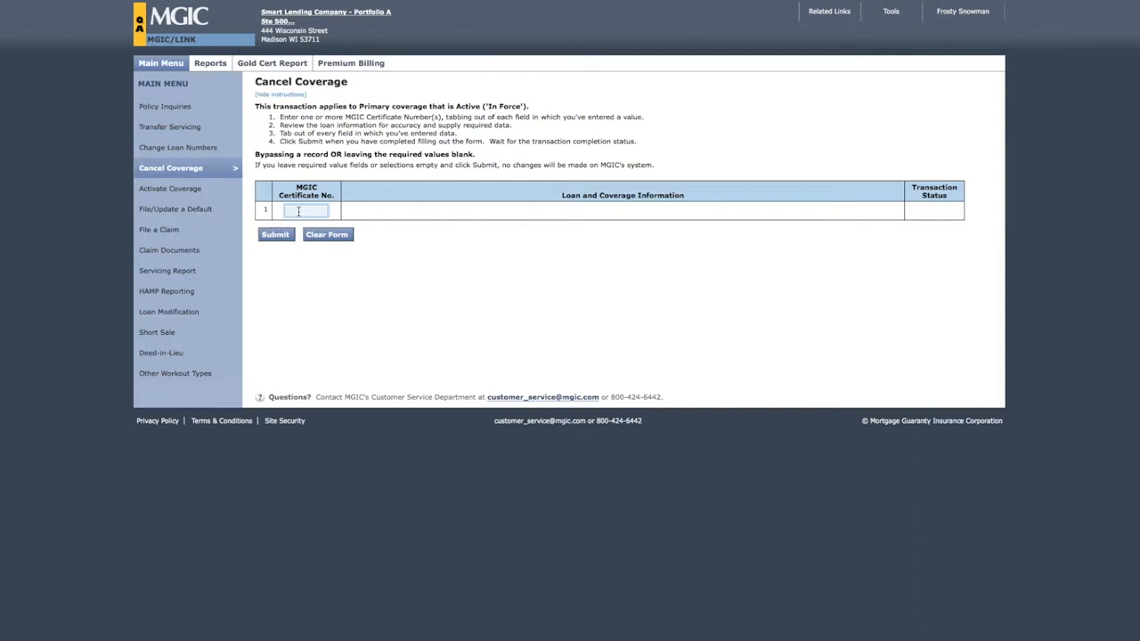
type("60239174")
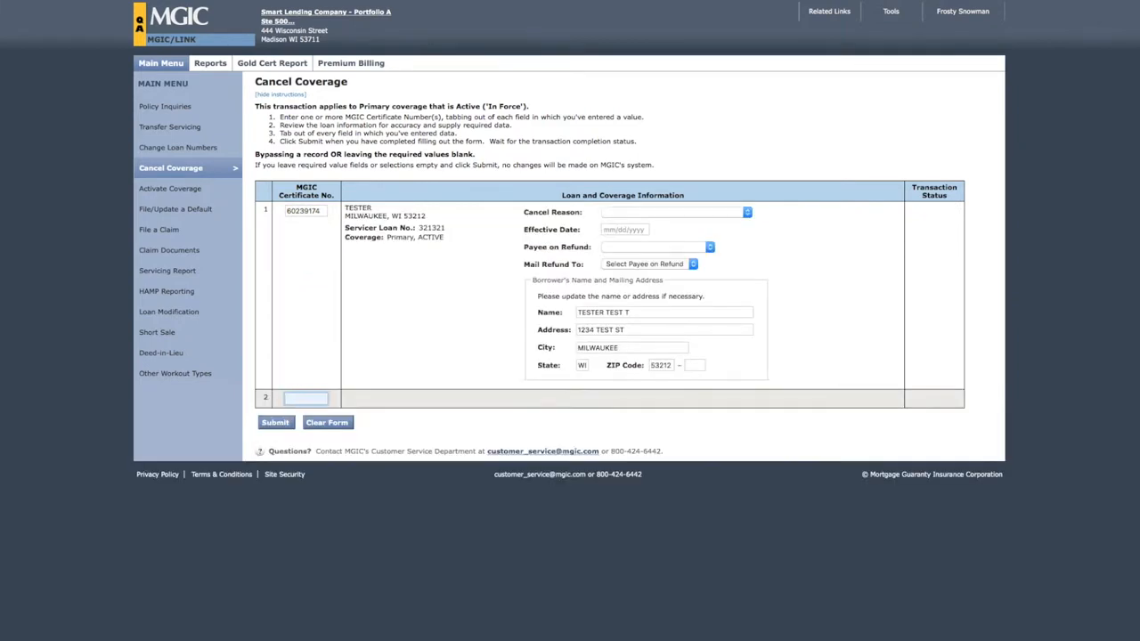
left_click(306, 397)
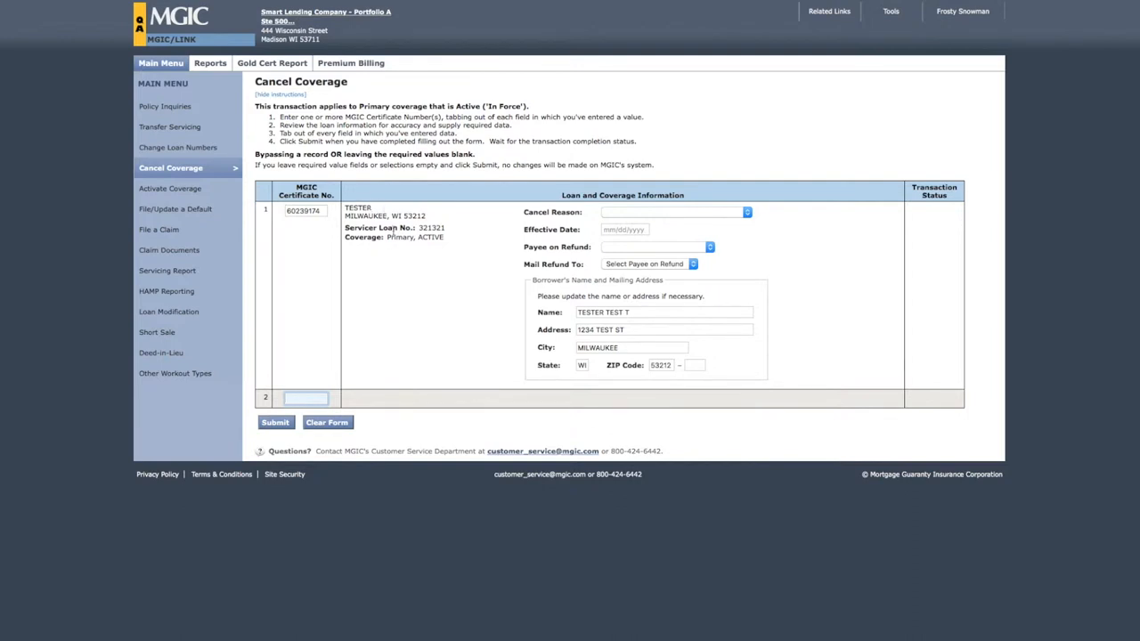
mouse_move(412, 334)
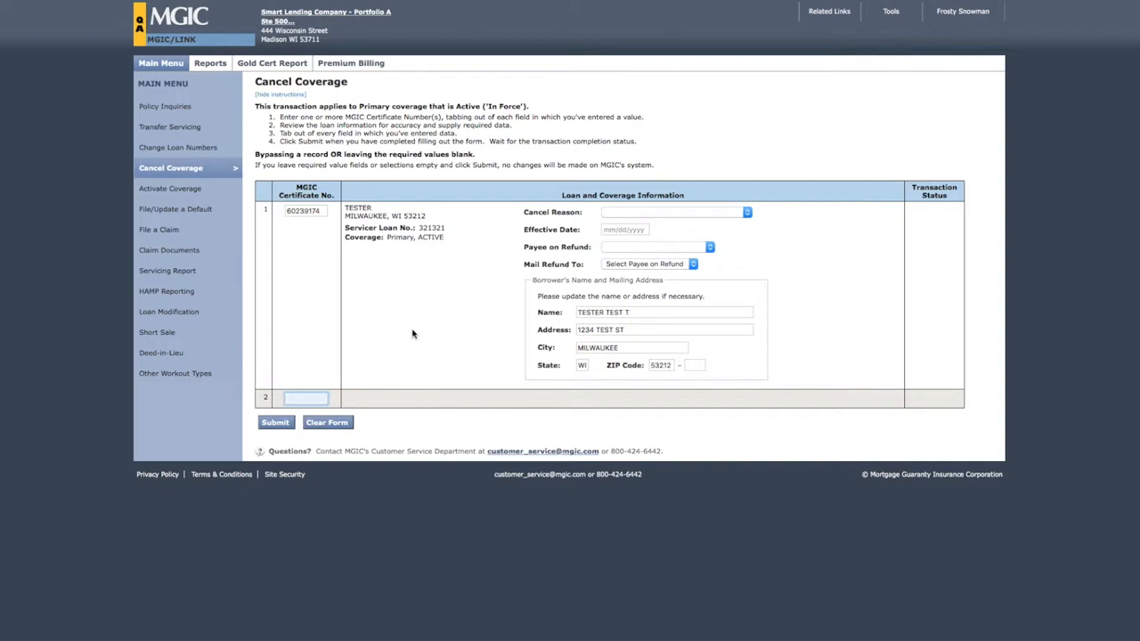
left_click(306, 397)
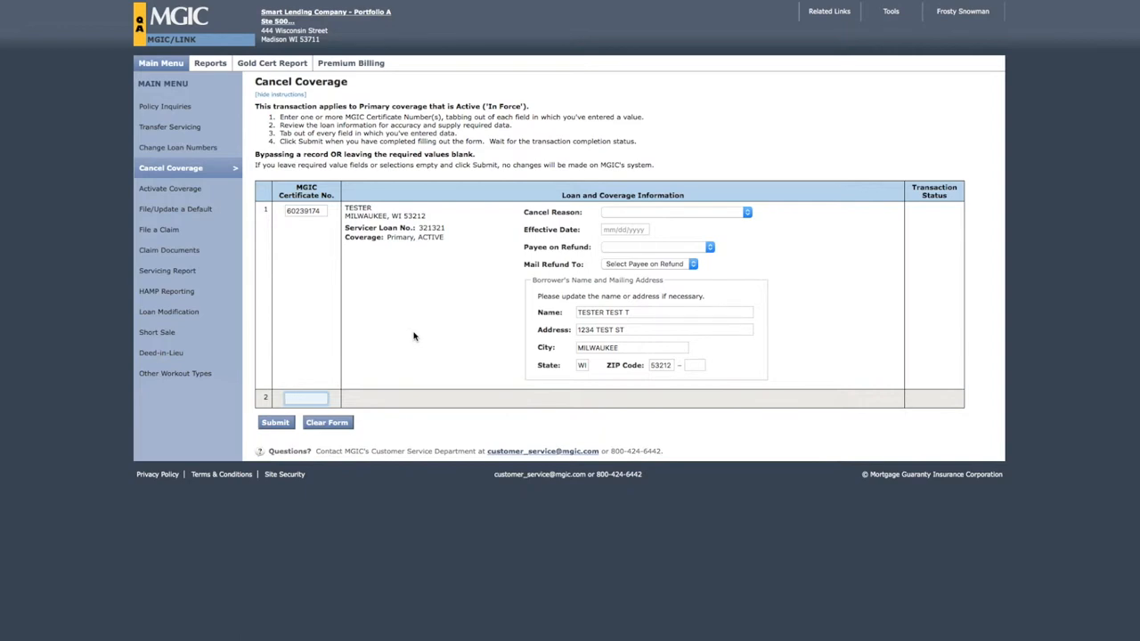
left_click(306, 398)
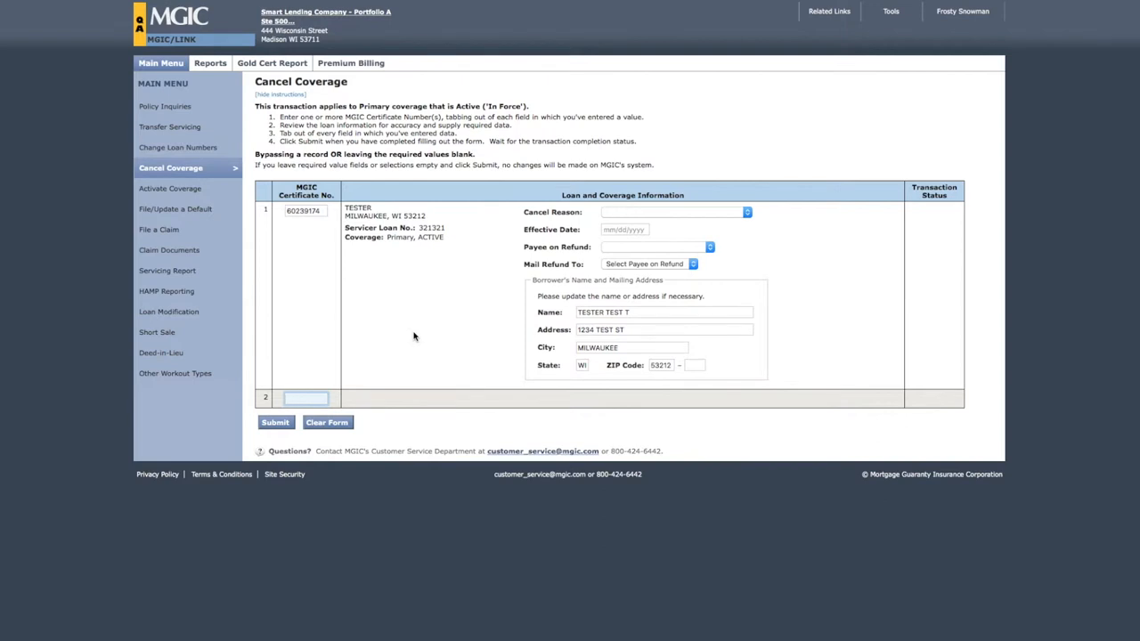
left_click(306, 397)
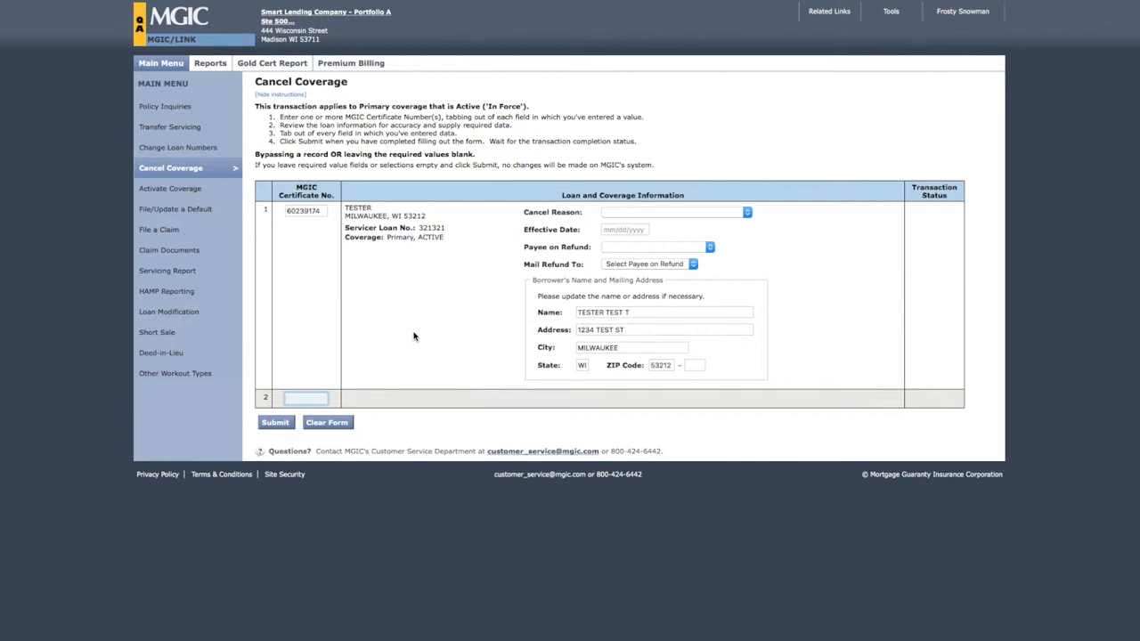
mouse_move(715, 237)
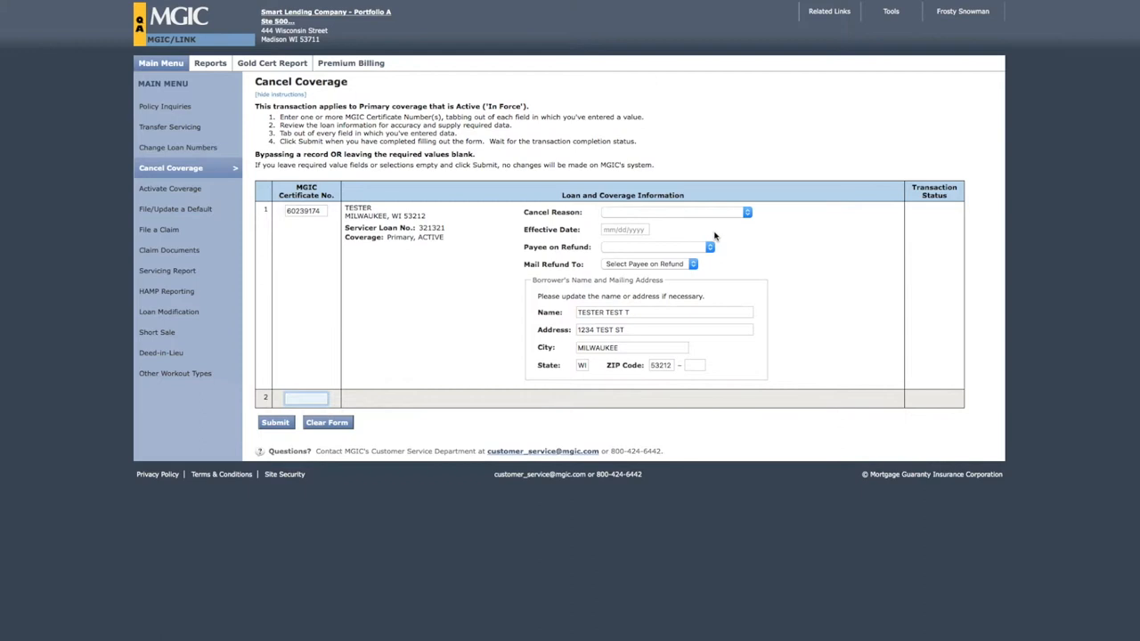
Enter effective date 08/15/2018 and set Payee on Refund to Insured/Servicer or Borrower
left_click(674, 212)
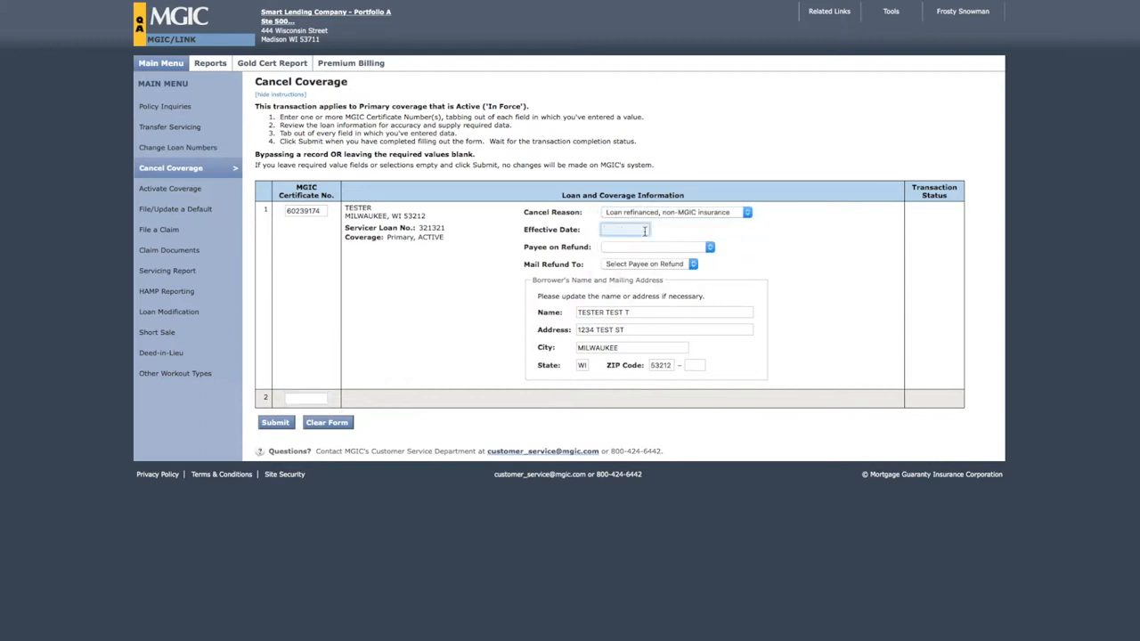
type("08/15/2018")
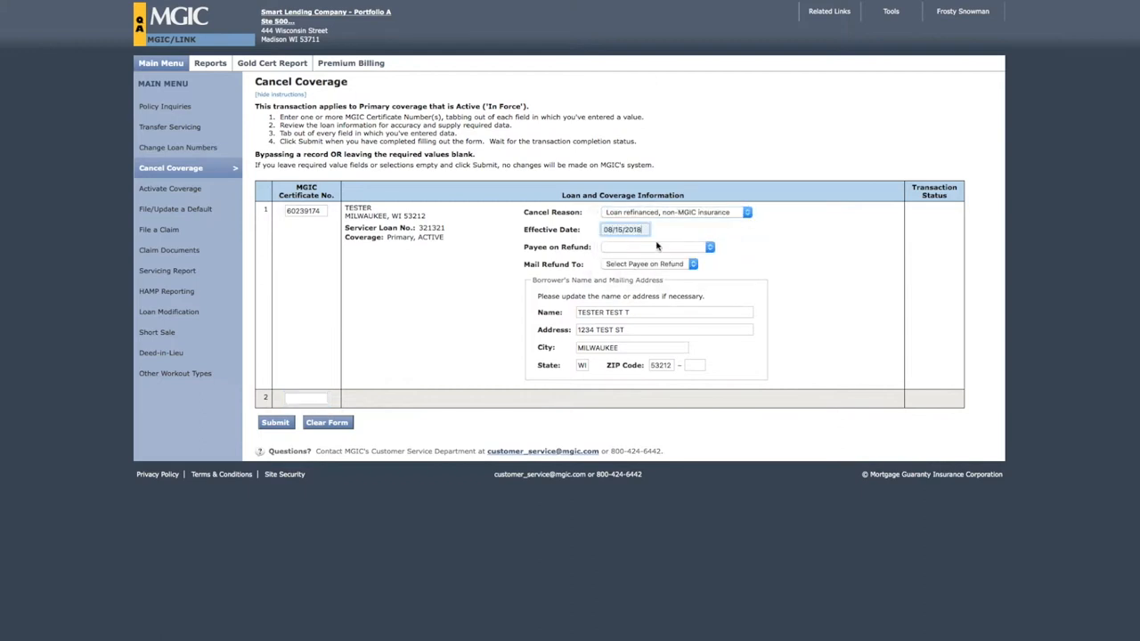
left_click(655, 246)
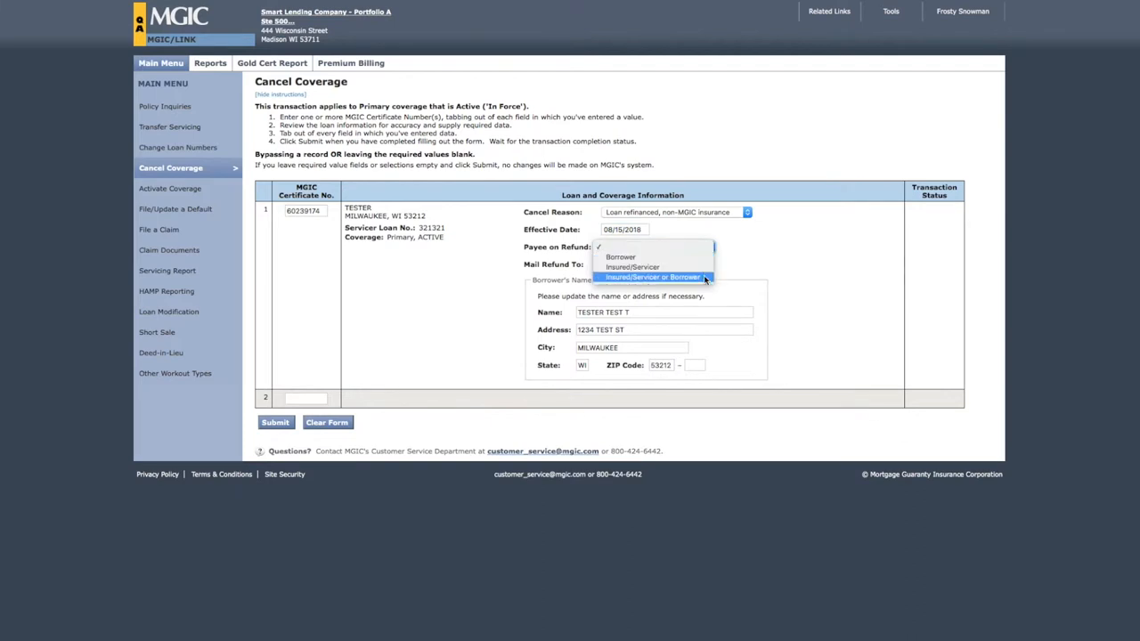
left_click(654, 277)
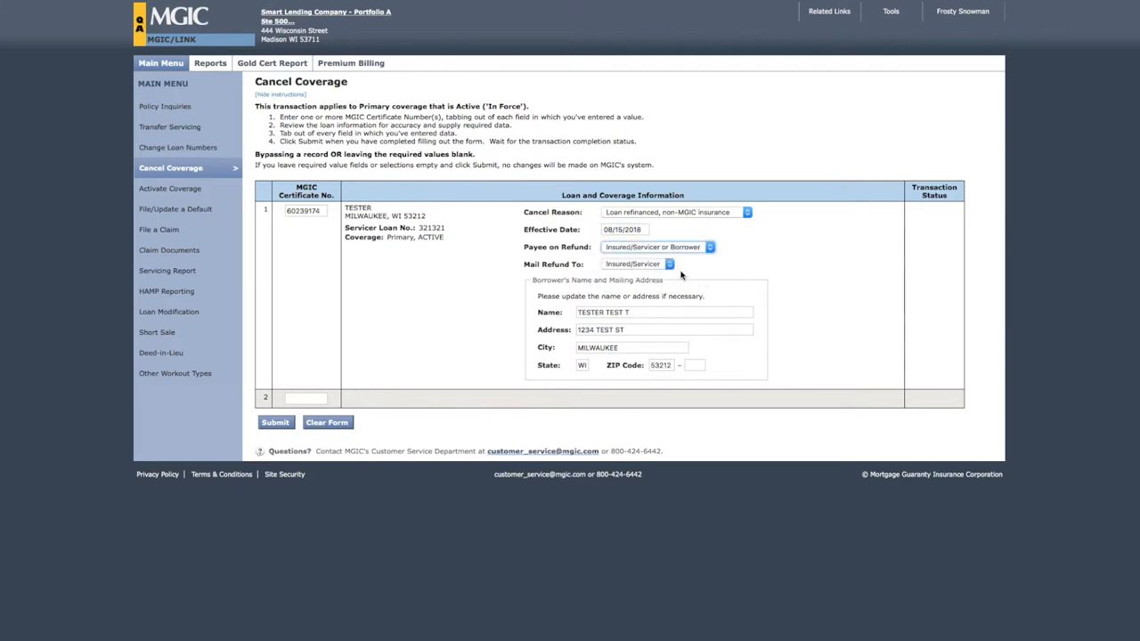
left_click(657, 247)
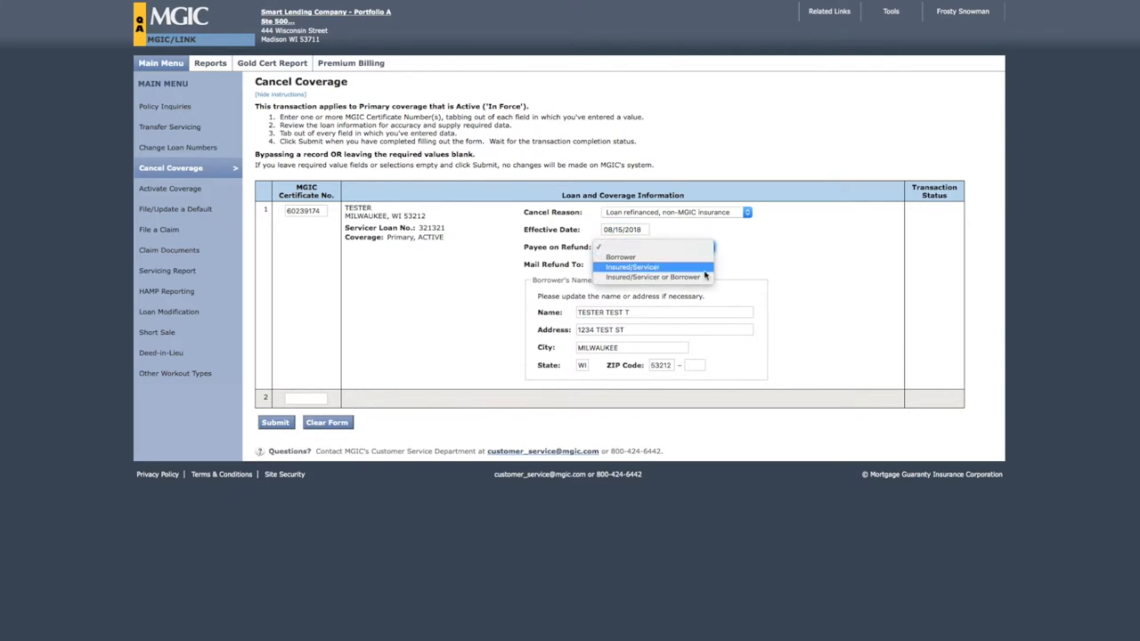
left_click(653, 277)
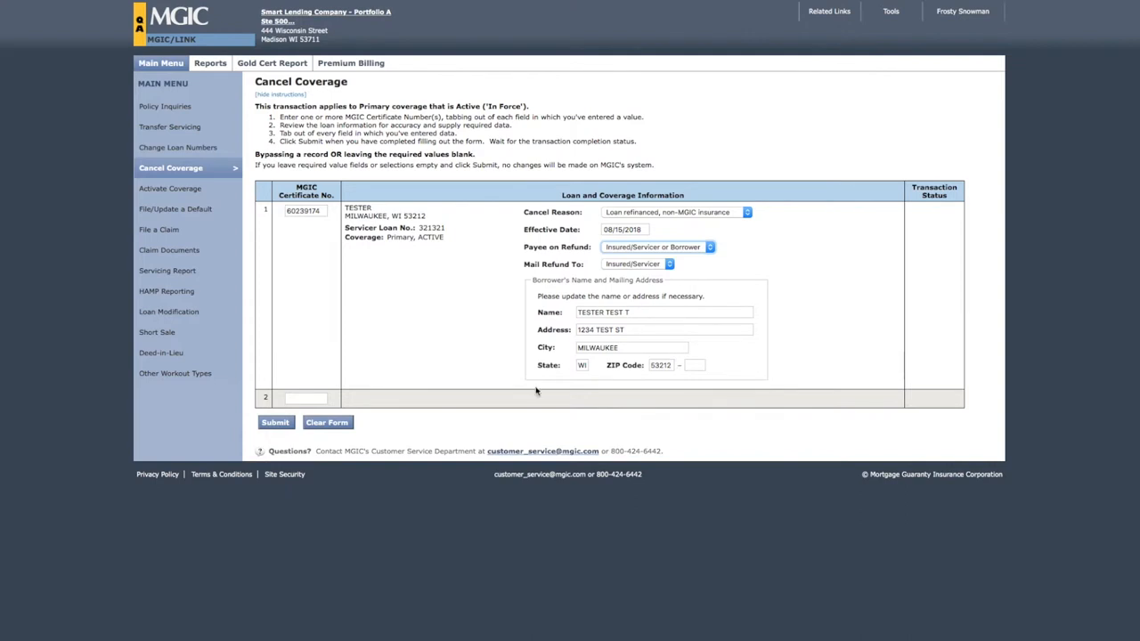
Submit the cancel coverage request and receive the Cancel Coverage Status confirmation
left_click(274, 422)
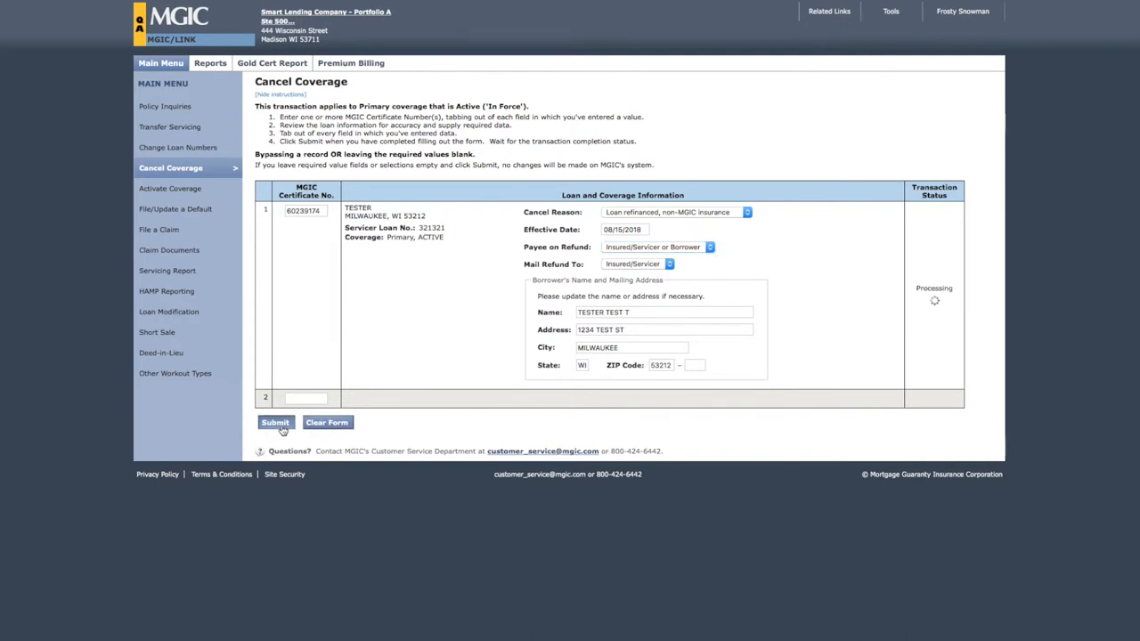
left_click(275, 422)
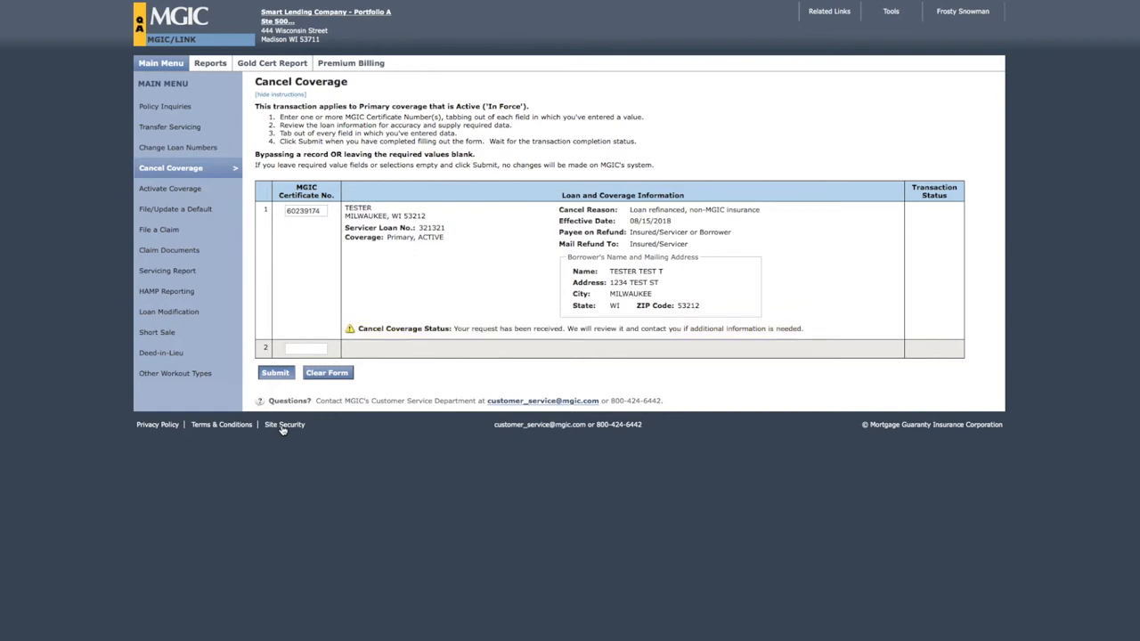
mouse_move(165, 106)
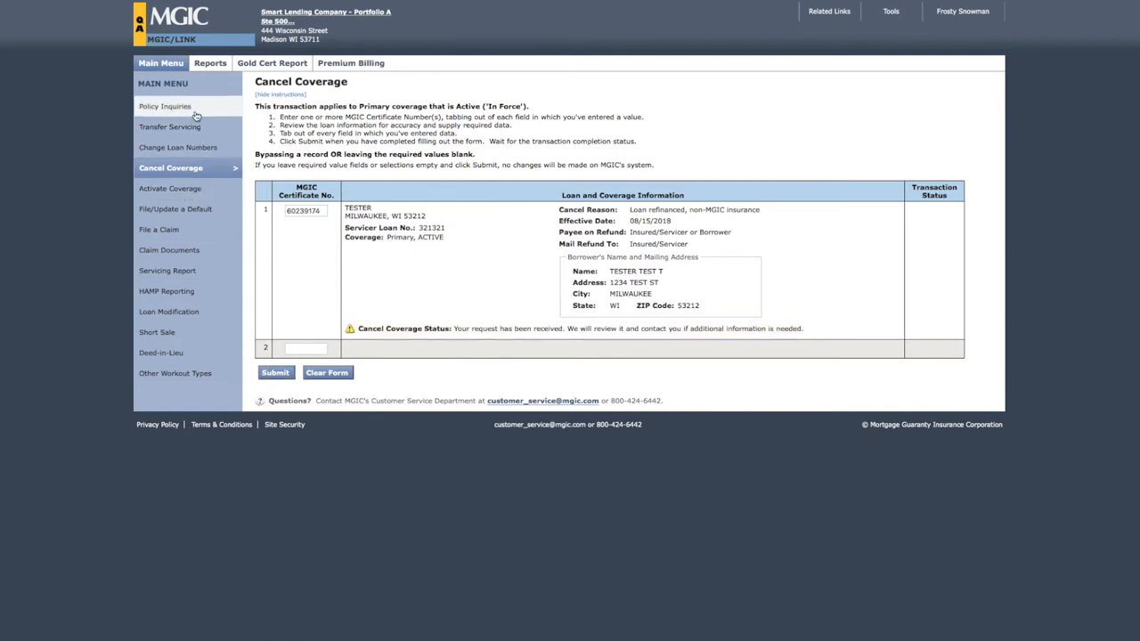
left_click(165, 106)
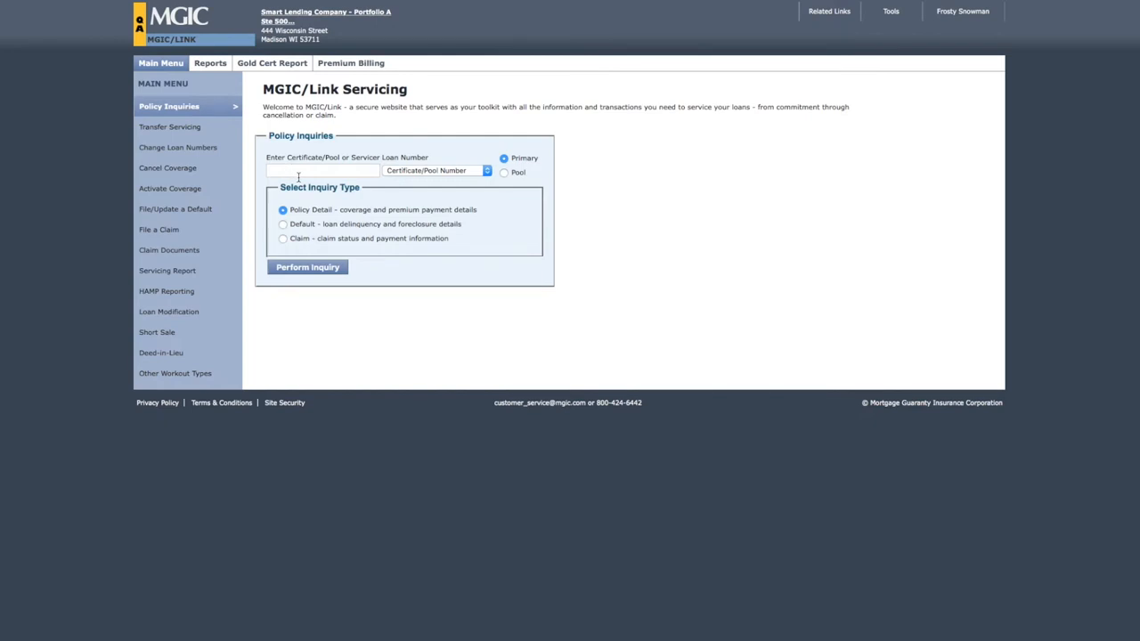
type("60239174")
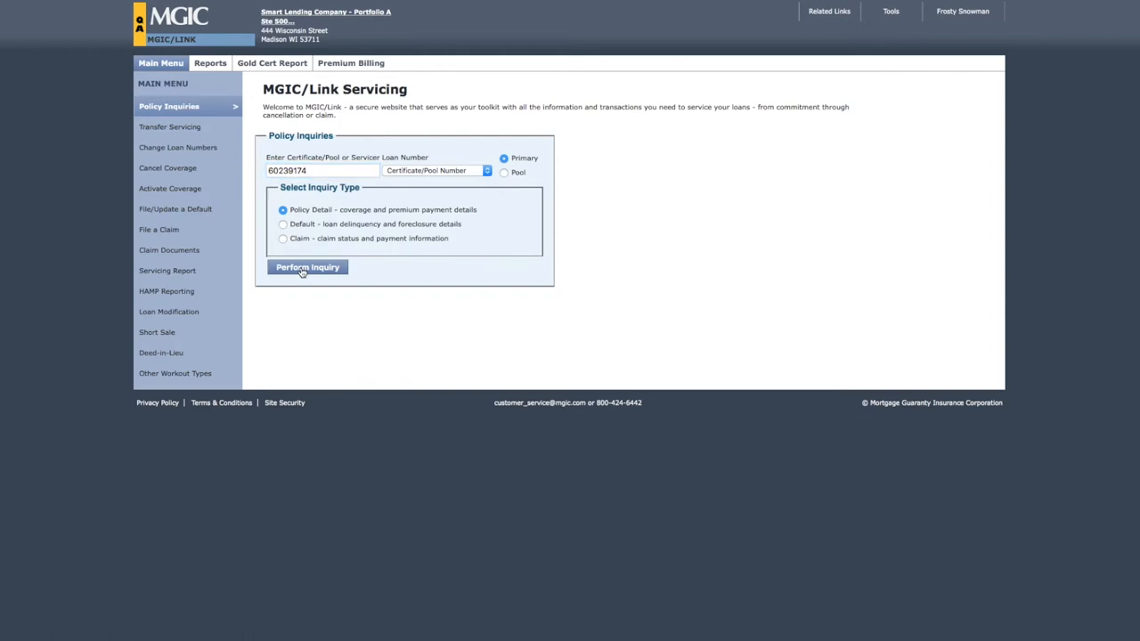
left_click(308, 267)
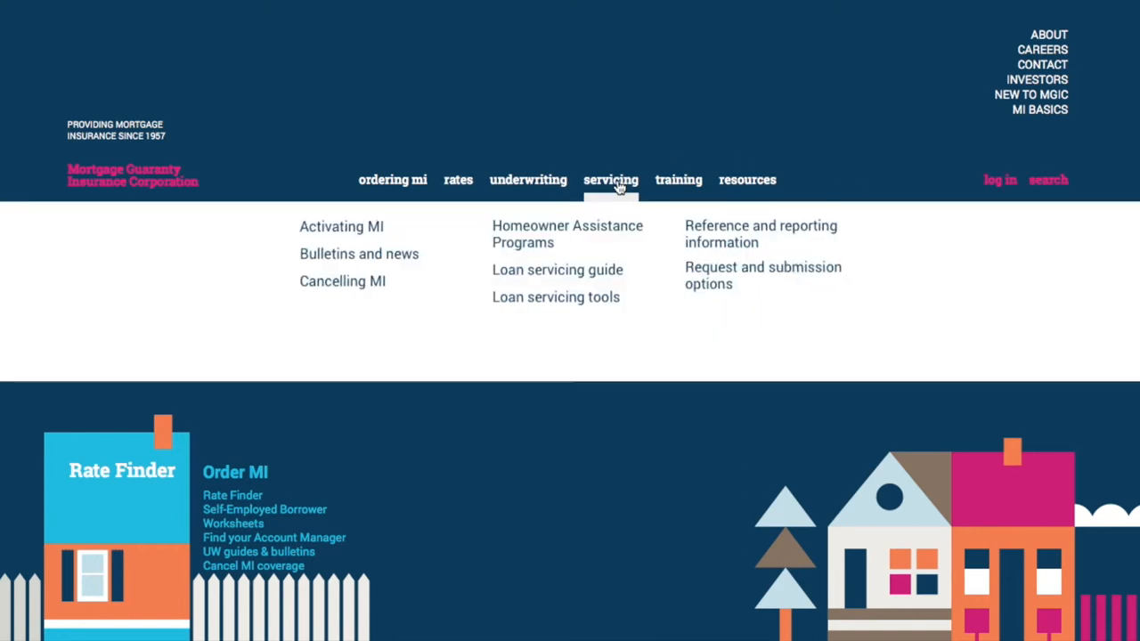
mouse_move(623, 243)
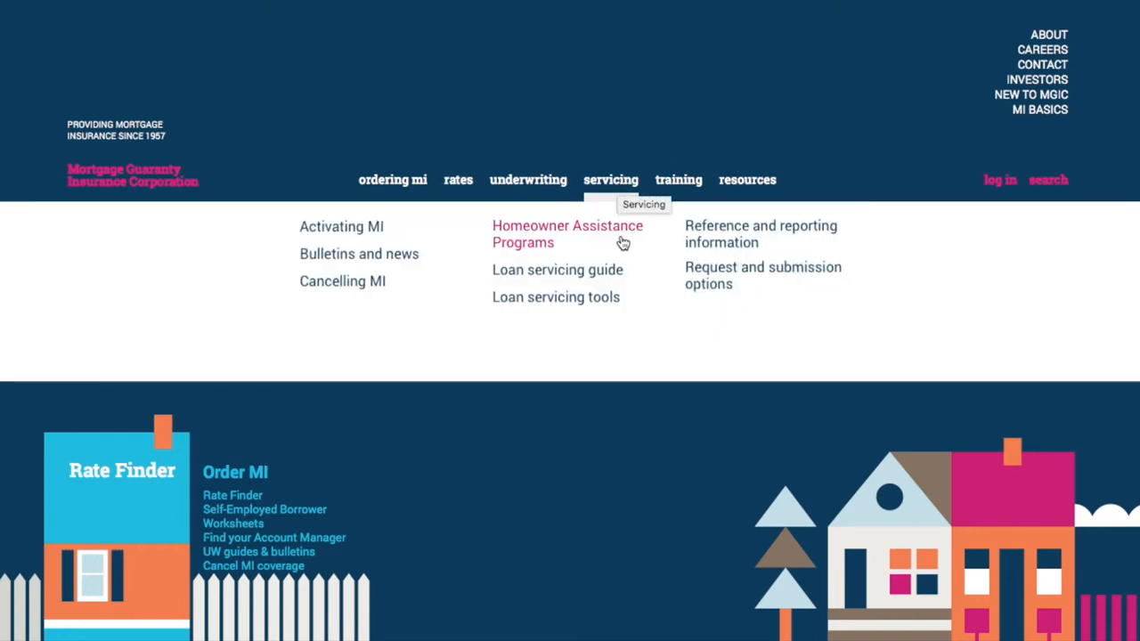
mouse_move(558, 270)
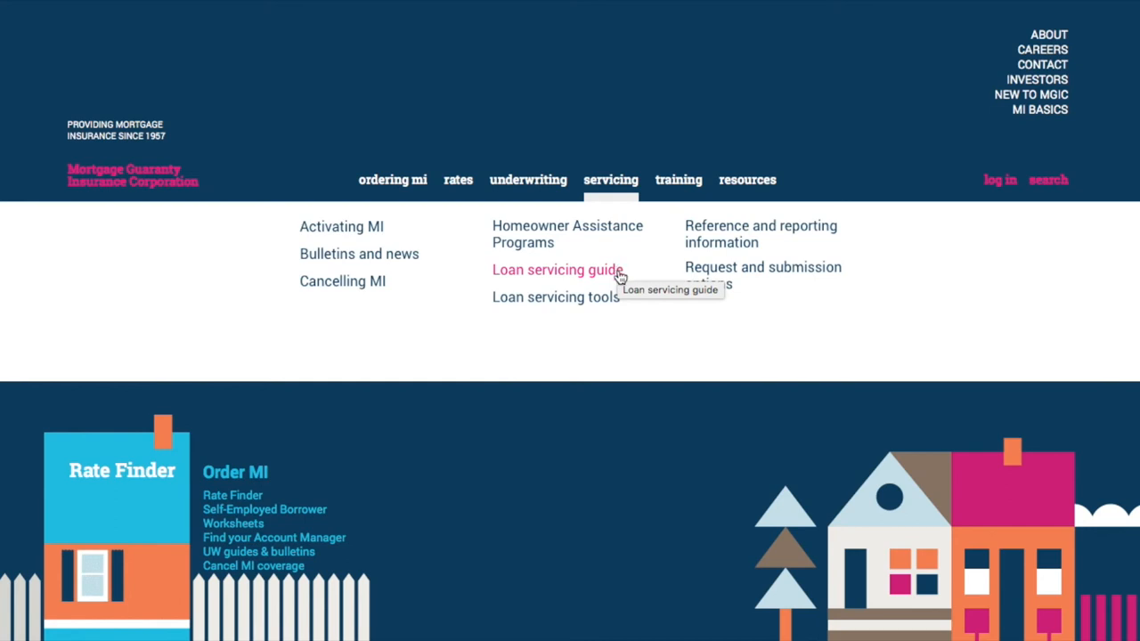